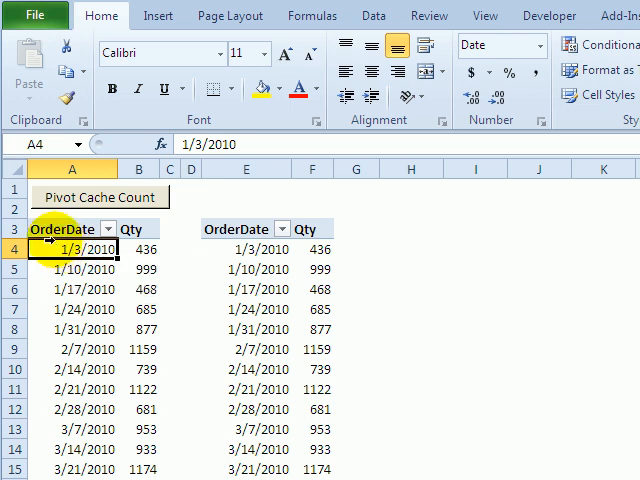
mouse_move(72, 248)
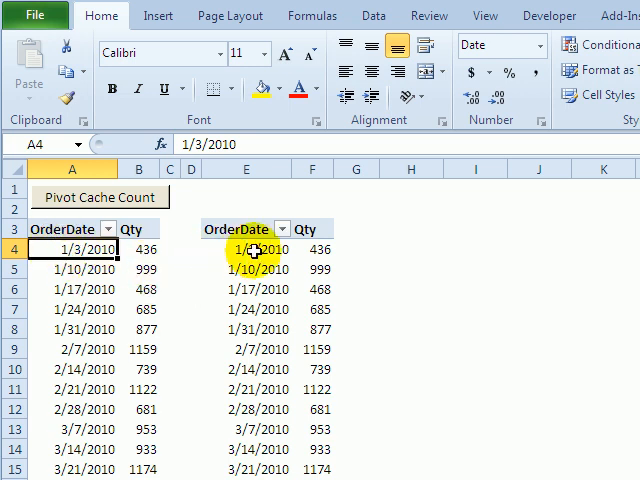
Group the left pivot table's order dates by Months in the Grouping dialog.
click(245, 249)
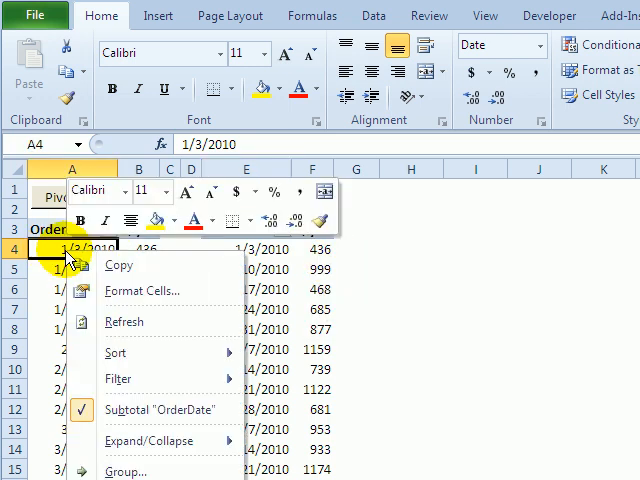
mouse_move(125, 471)
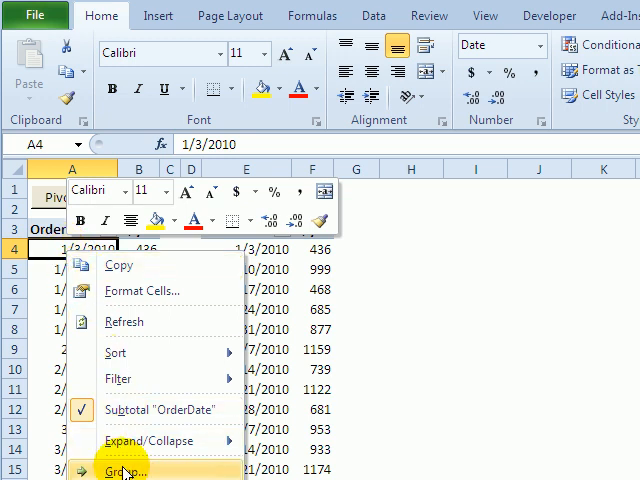
click(122, 470)
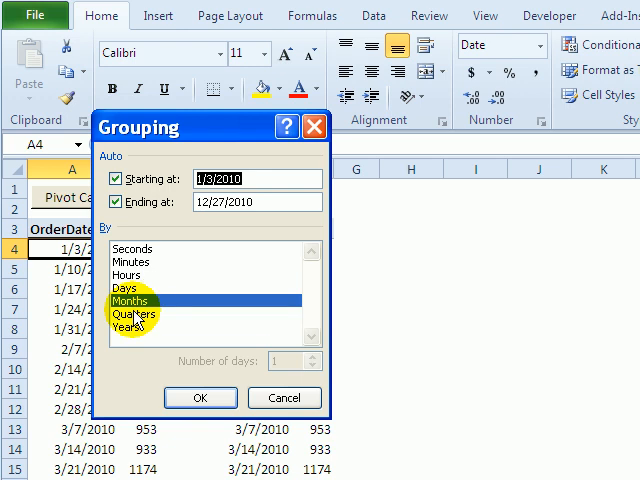
click(133, 300)
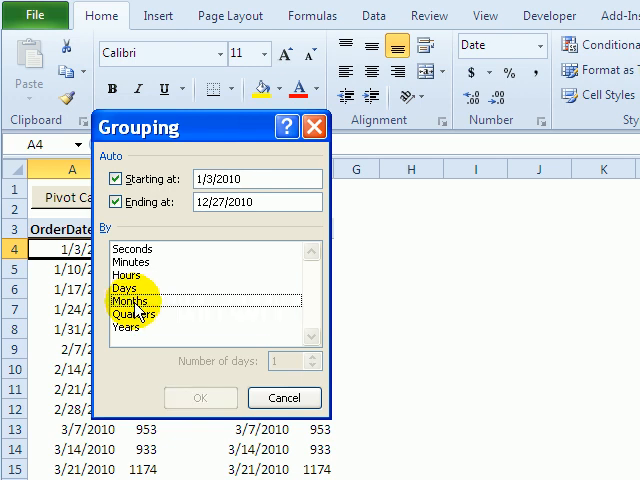
click(135, 297)
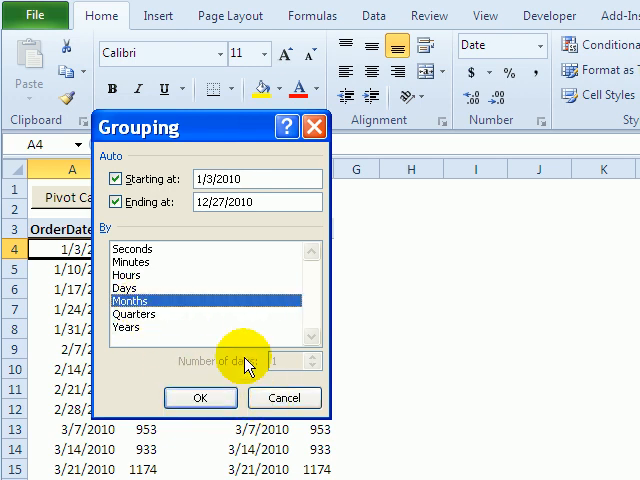
click(200, 397)
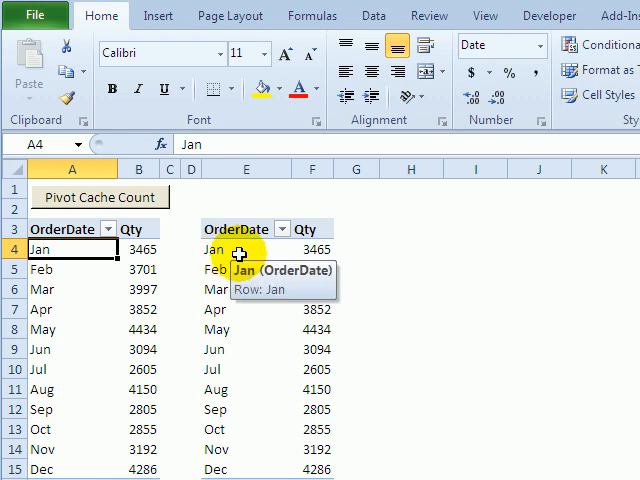
Group the right pivot table's dates by Quarters, showing Qtr1–Qtr4 in both tables.
right_click(246, 249)
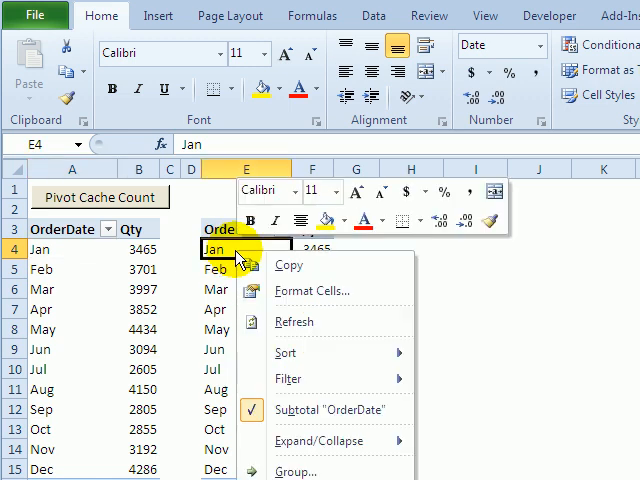
mouse_move(216, 320)
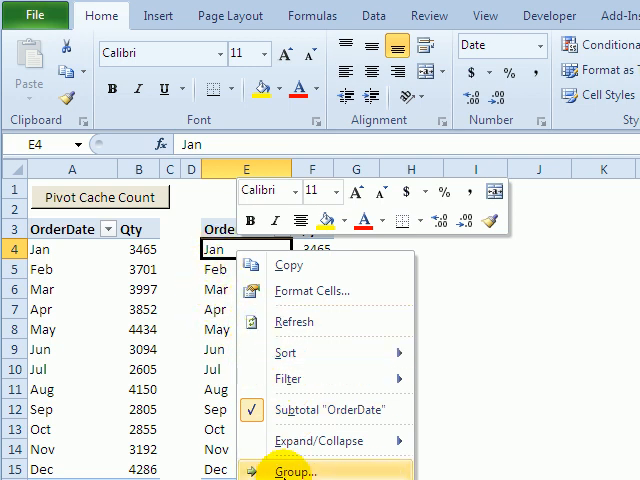
click(294, 471)
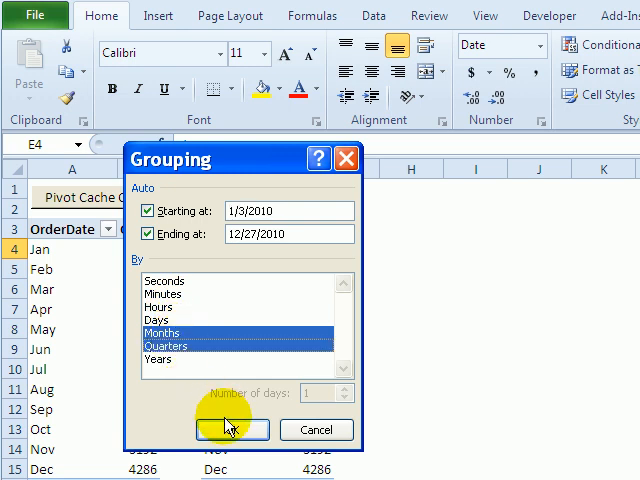
click(231, 429)
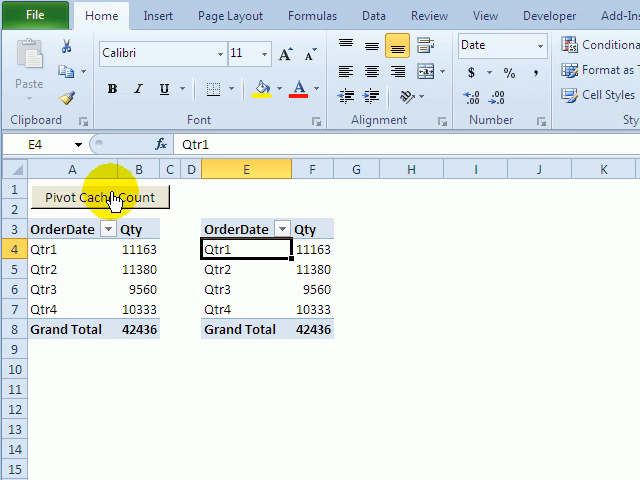
click(99, 196)
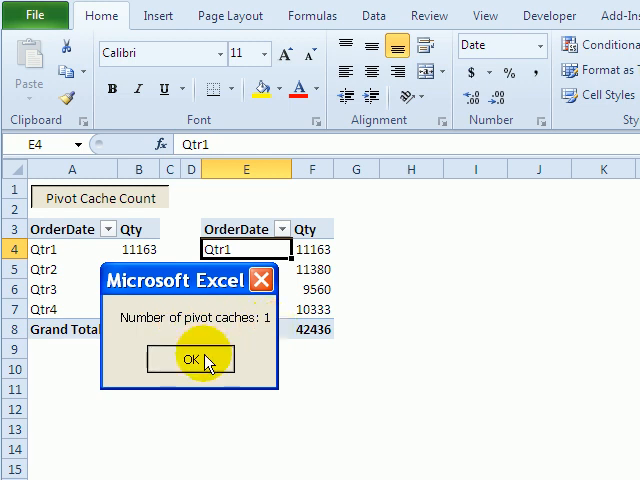
click(190, 359)
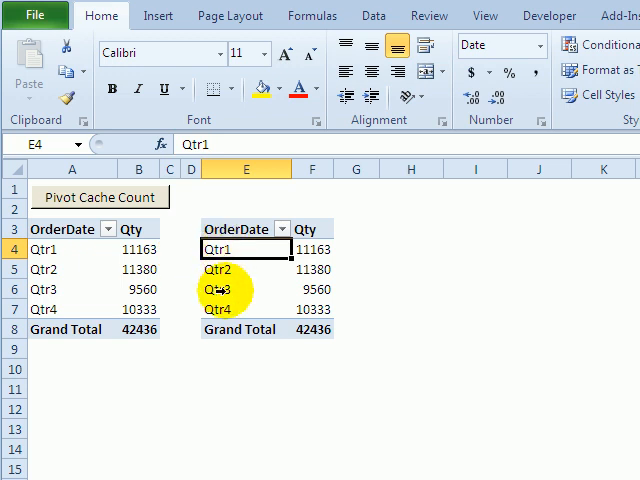
mouse_move(205, 248)
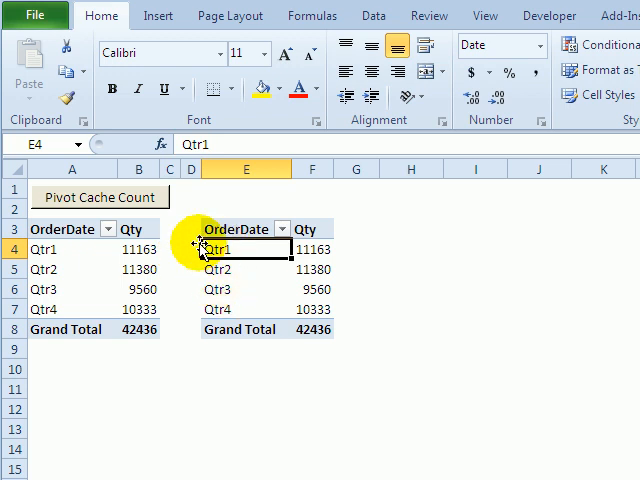
mouse_move(240, 302)
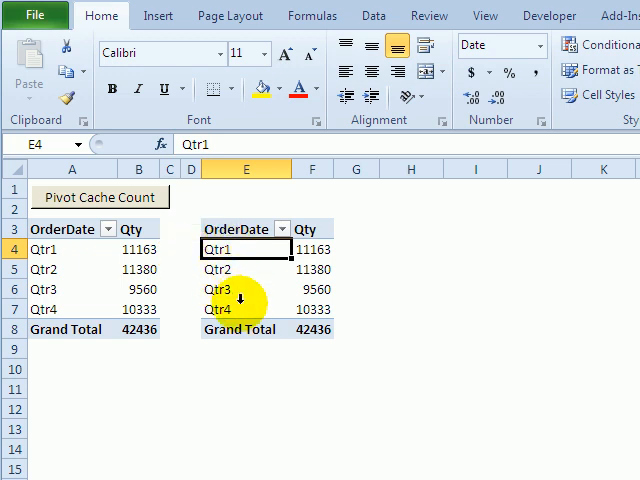
mouse_move(244, 309)
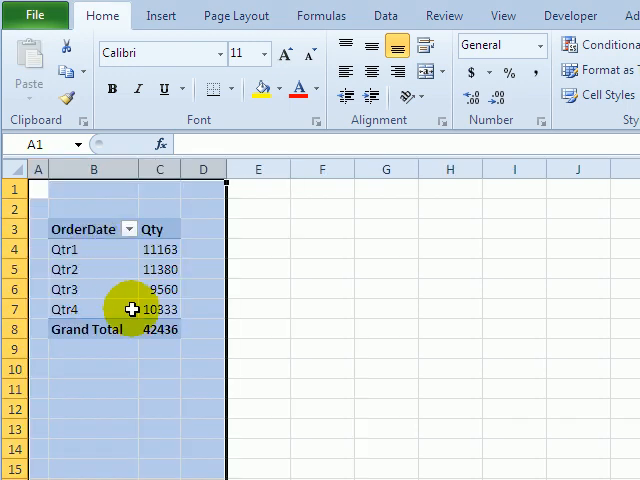
mouse_move(87, 249)
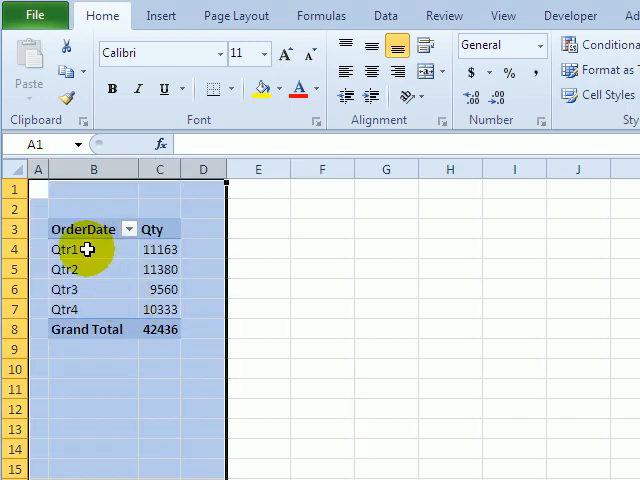
Regroup the copied pivot table's dates from Quarters to Months, giving Jan–Dec totals.
click(64, 249)
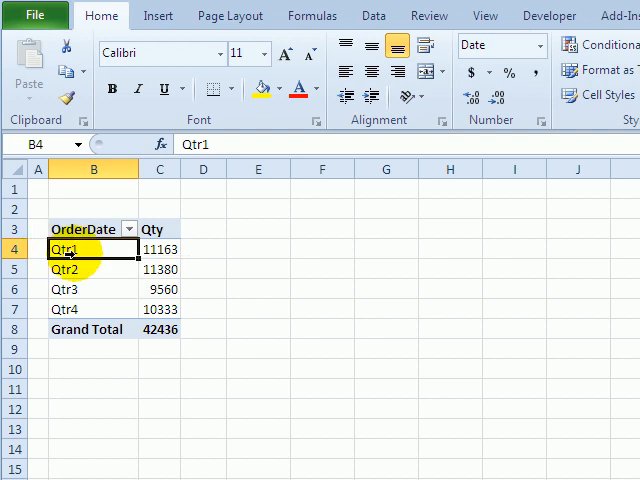
right_click(64, 249)
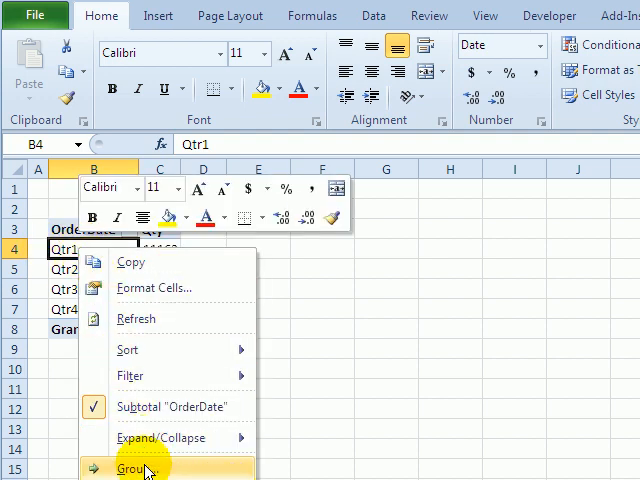
click(132, 469)
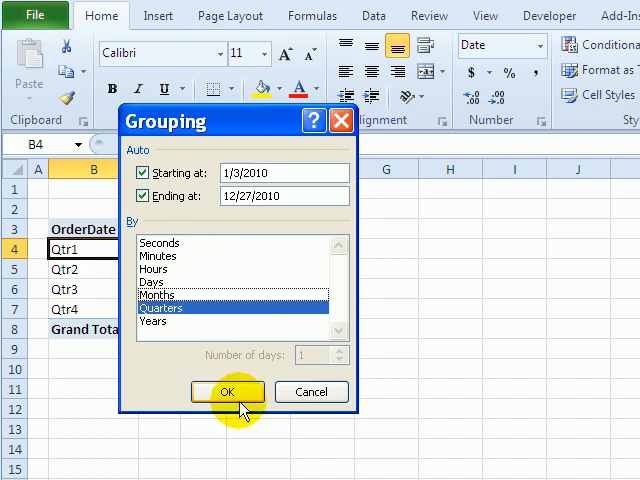
click(157, 295)
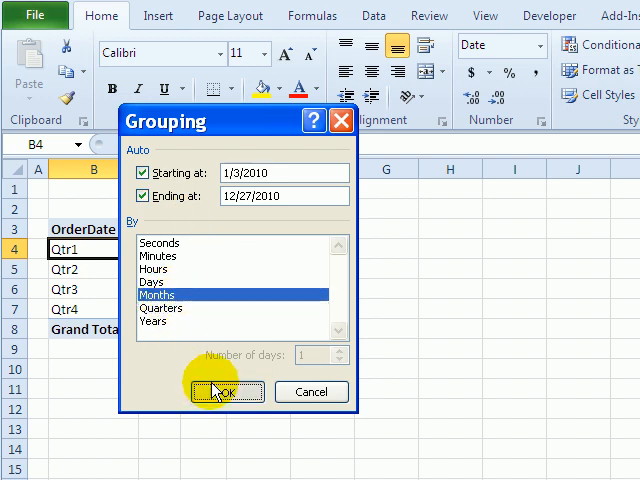
click(226, 391)
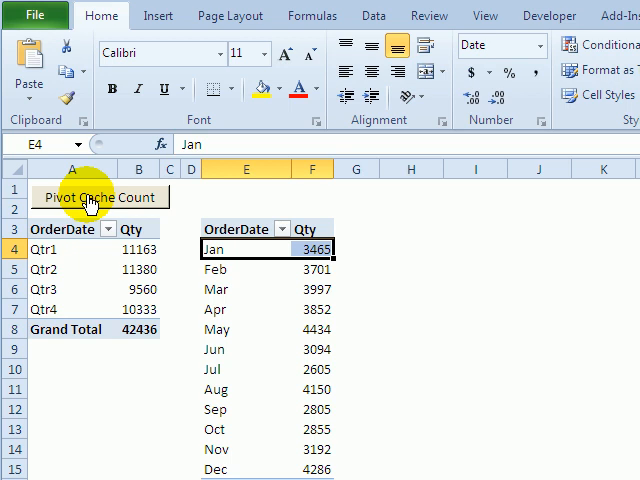
Check the Pivot Cache Count, which reports 2 caches, and dismiss the message.
click(99, 196)
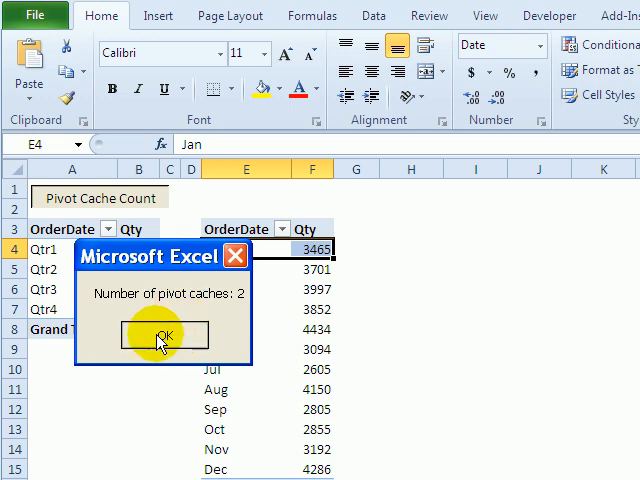
click(163, 335)
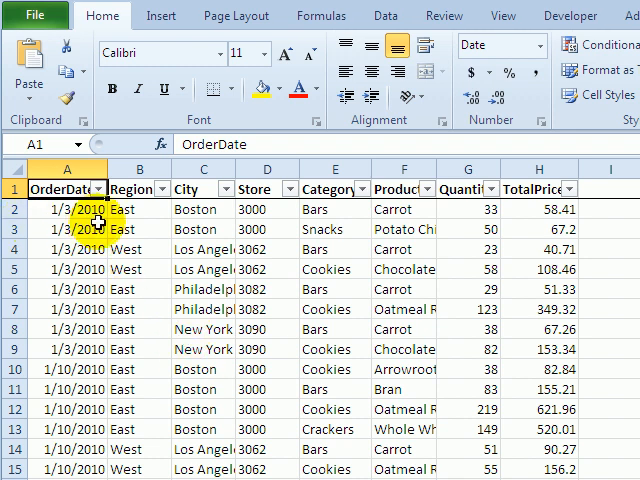
Open the shortcut menu on the East region cell of the order data sheet.
right_click(120, 209)
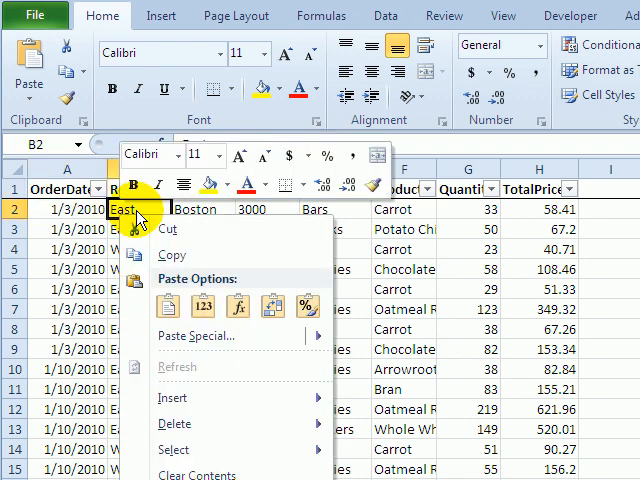